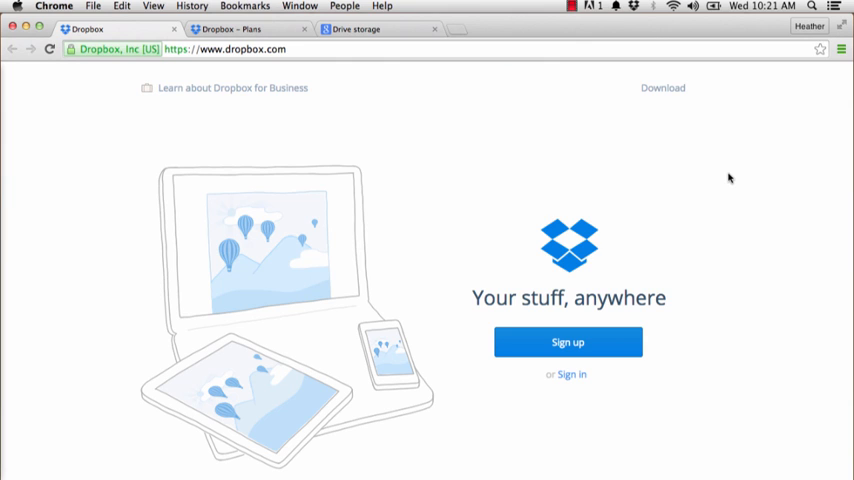
mouse_move(730, 96)
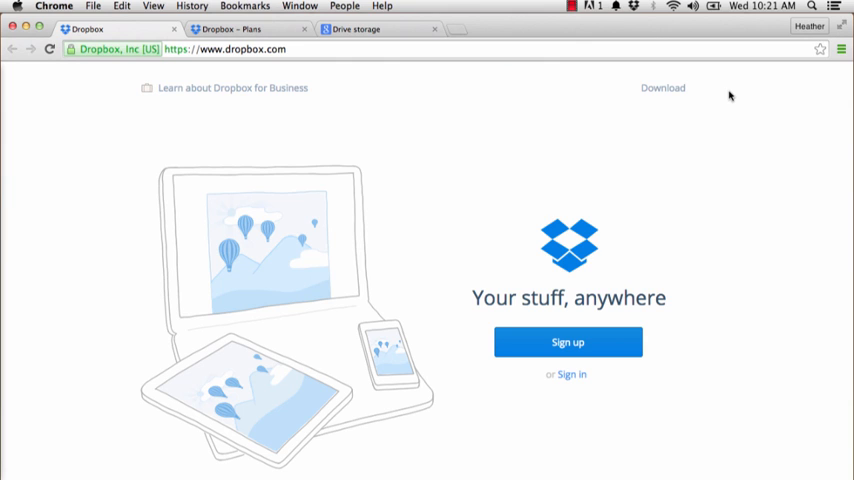
mouse_move(732, 104)
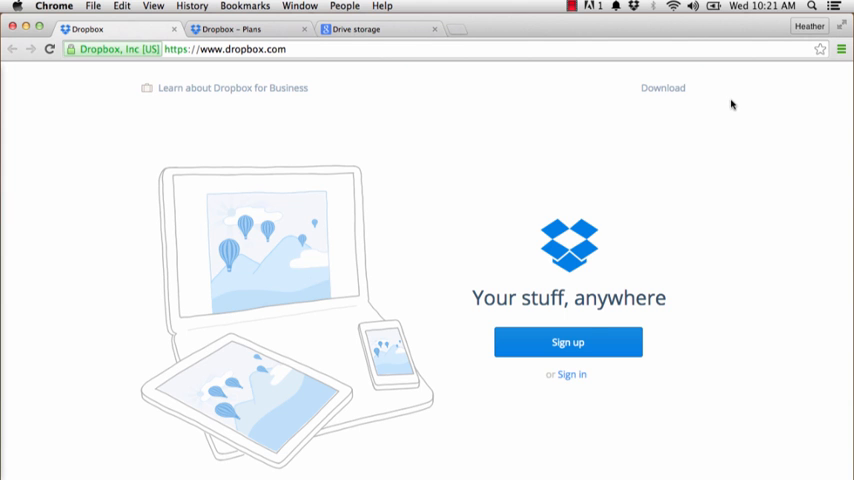
Scroll down the Dropbox home page toward the Basic, Pro and Business plan pricing.
scroll("down", 3)
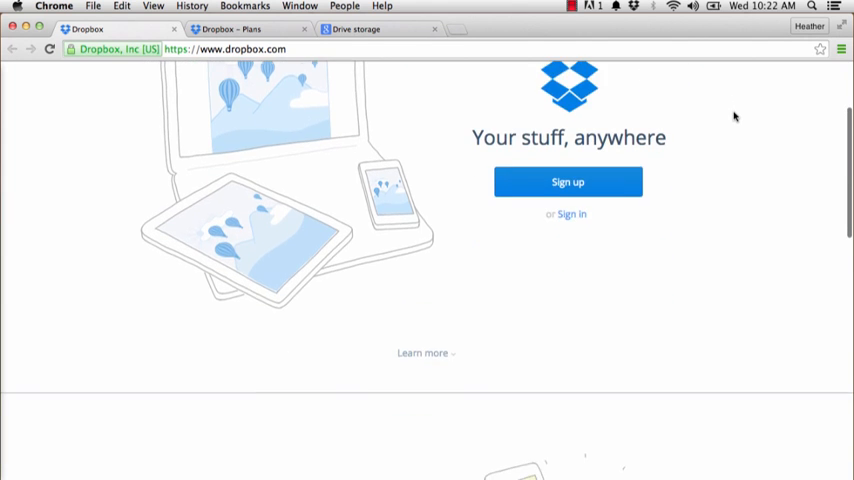
scroll("down", 3)
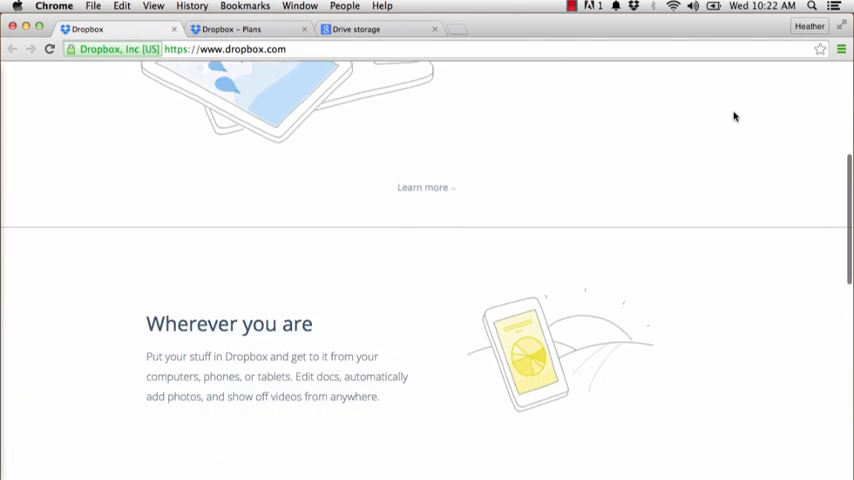
scroll("down", 3)
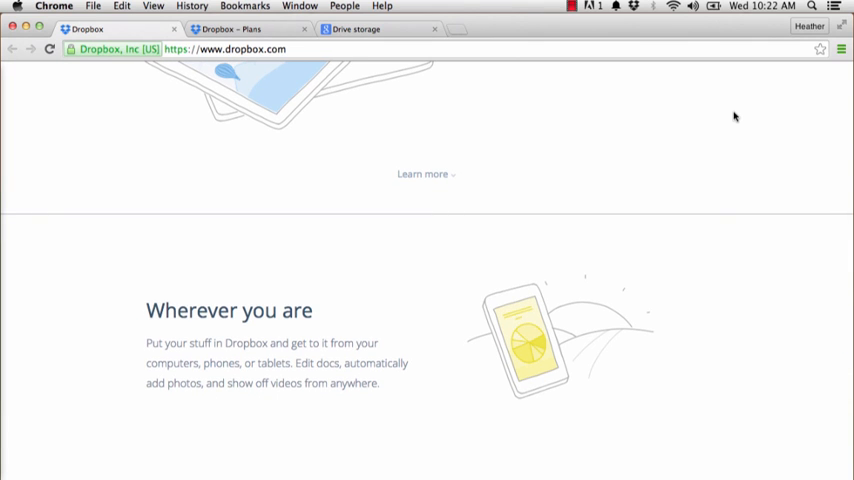
scroll("down", 3)
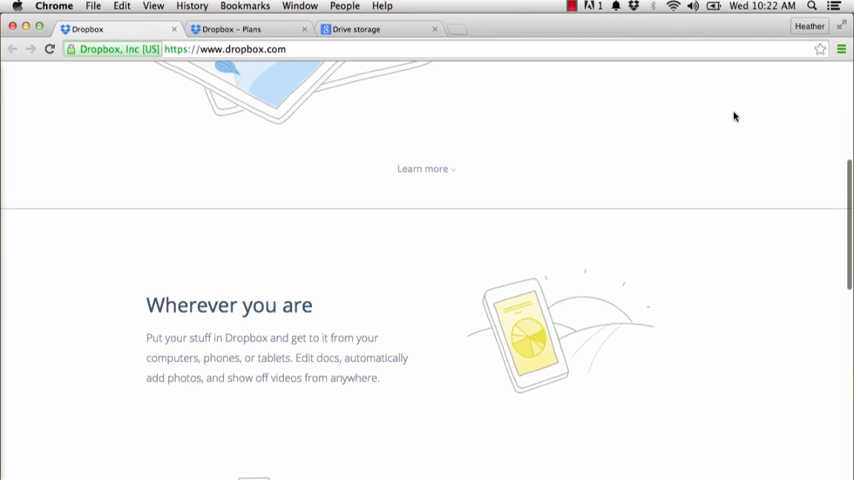
scroll("down", 3)
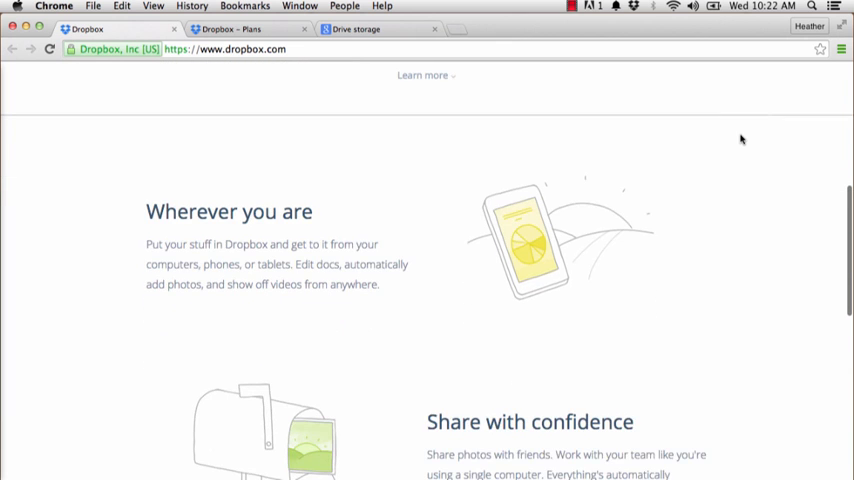
scroll("down", 3)
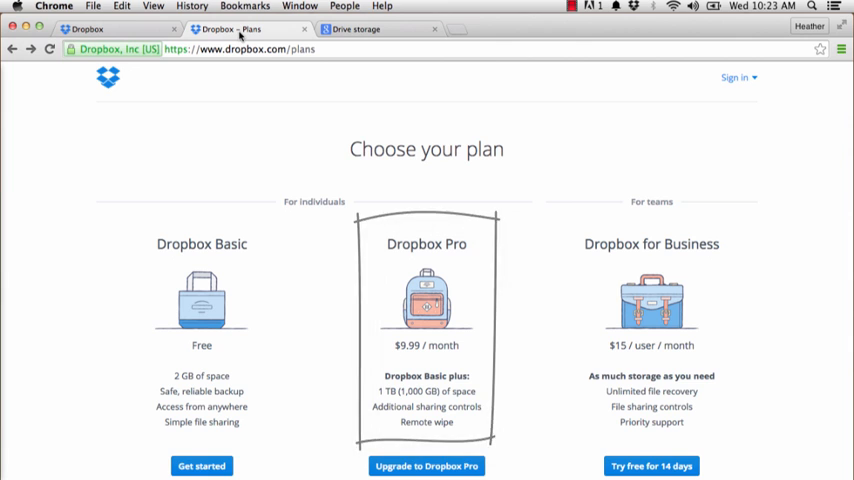
View Google Drive's storage plans, then return to the Dropbox home page.
left_click(378, 28)
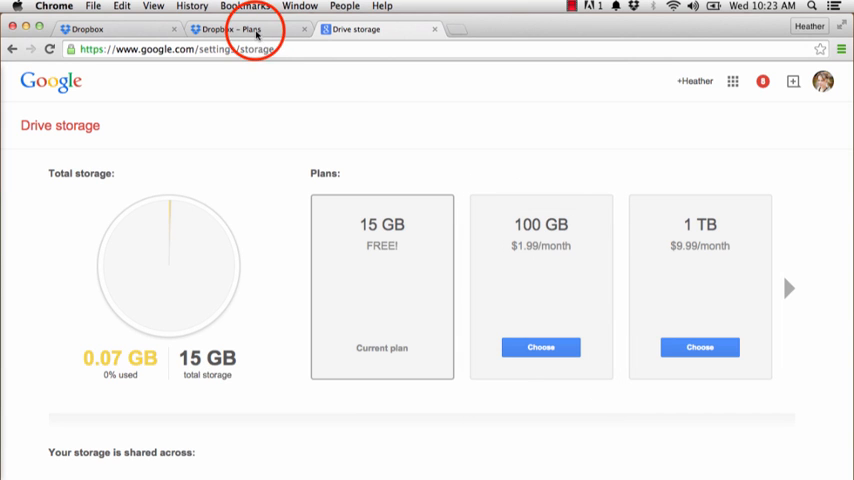
left_click(240, 28)
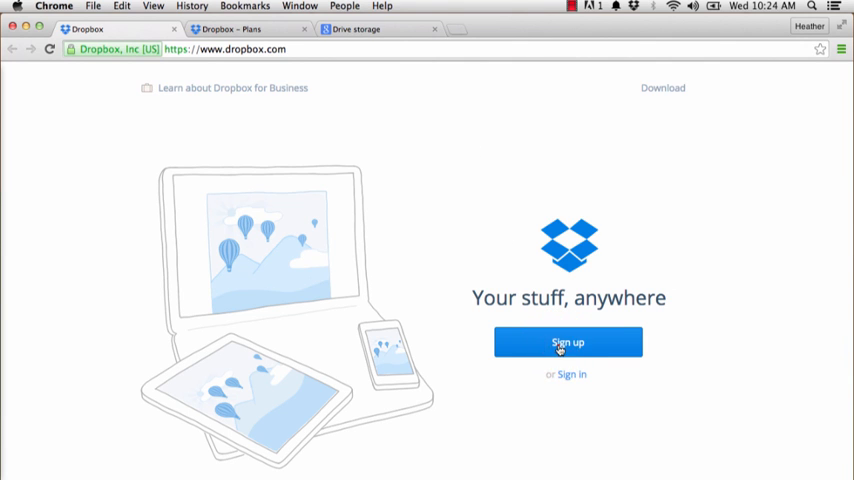
Start the Dropbox sign-up, then show the local Dropbox folder in Finder via the menu bar icon.
left_click(568, 342)
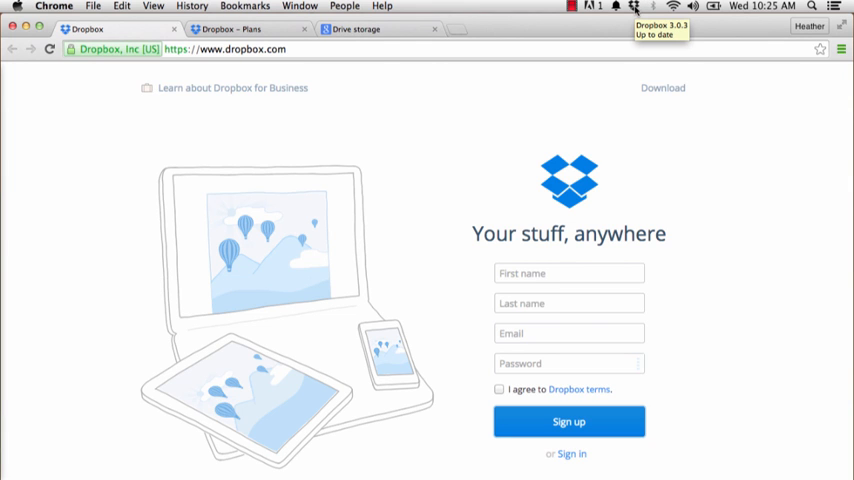
left_click(634, 8)
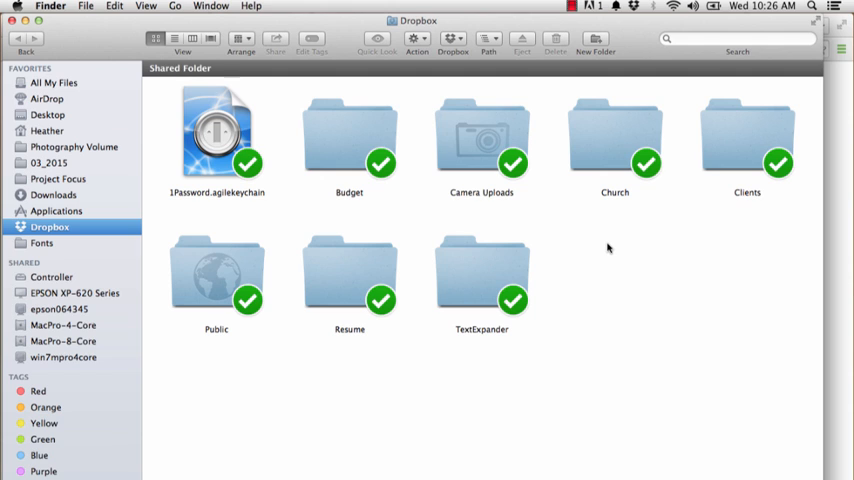
Set up a second Finder window next to the Dropbox folder window.
left_click(216, 140)
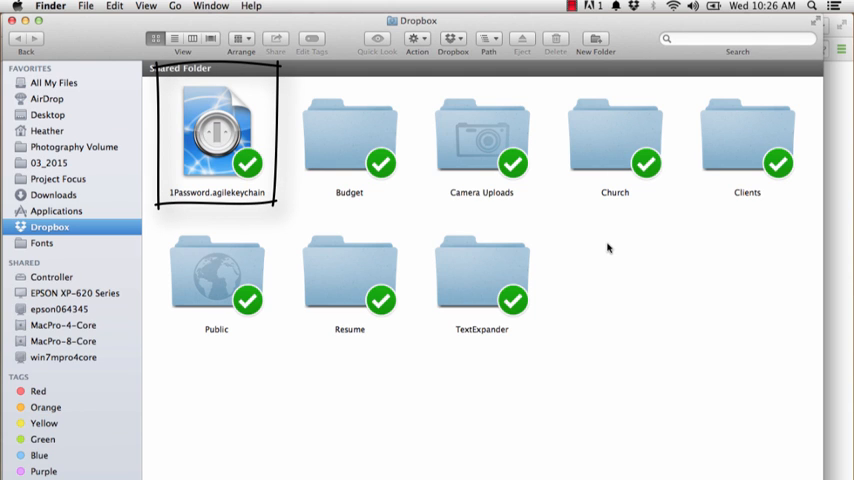
left_click(608, 248)
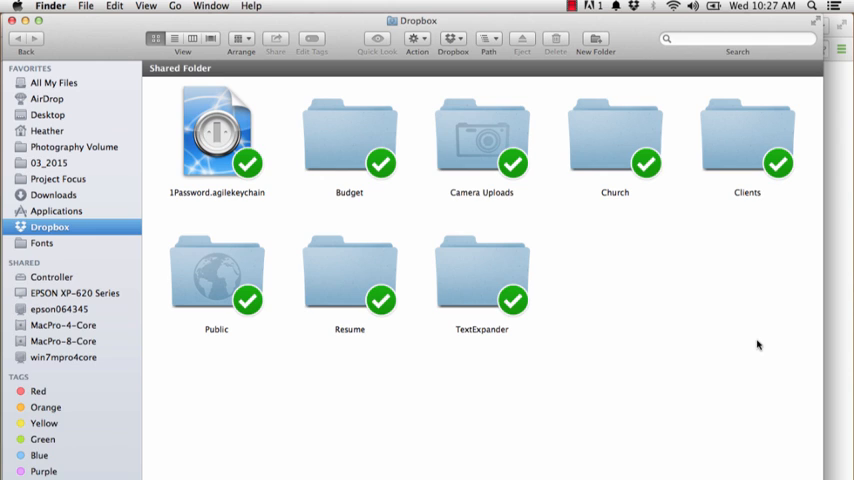
mouse_move(700, 228)
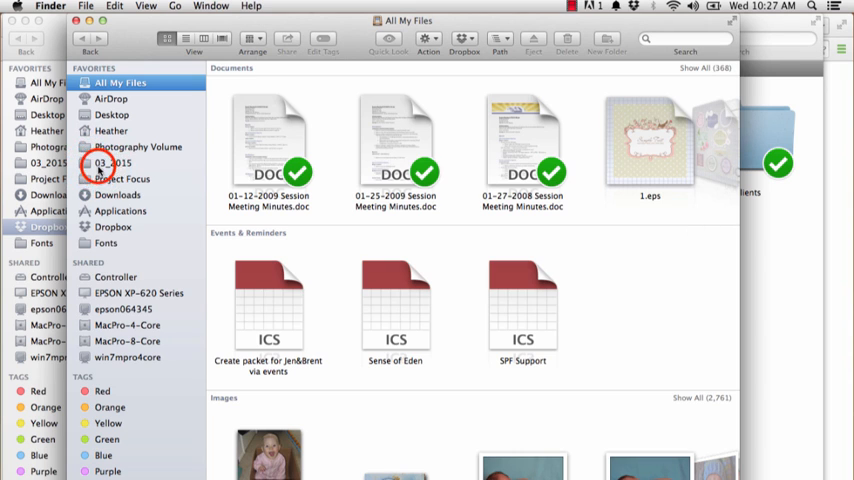
Browse the second window to the 03_2015 folder and its Young client photo folder.
left_click(112, 162)
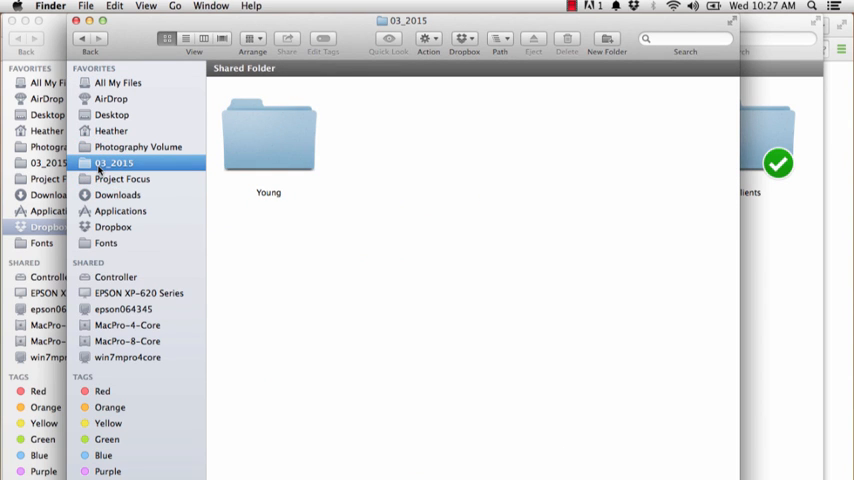
mouse_move(280, 140)
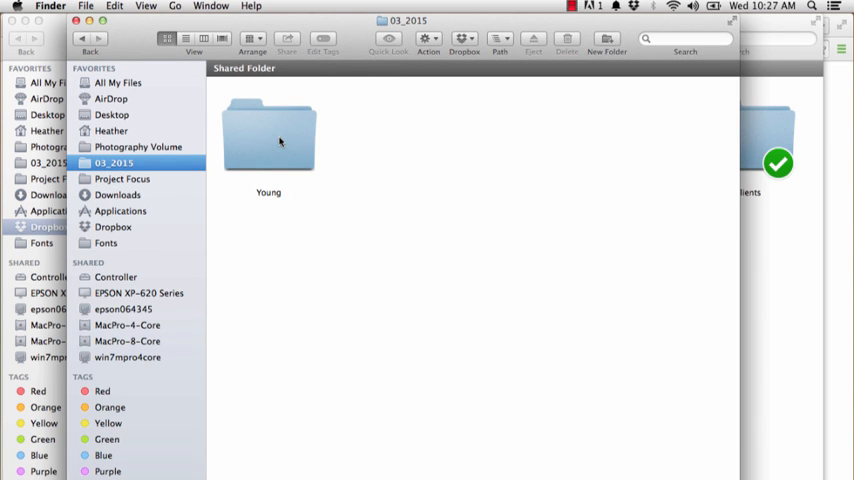
double_click(268, 136)
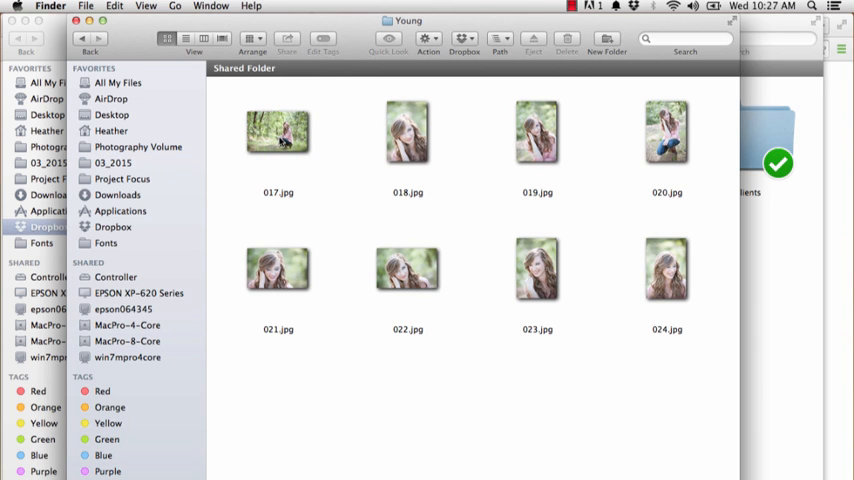
left_click(84, 38)
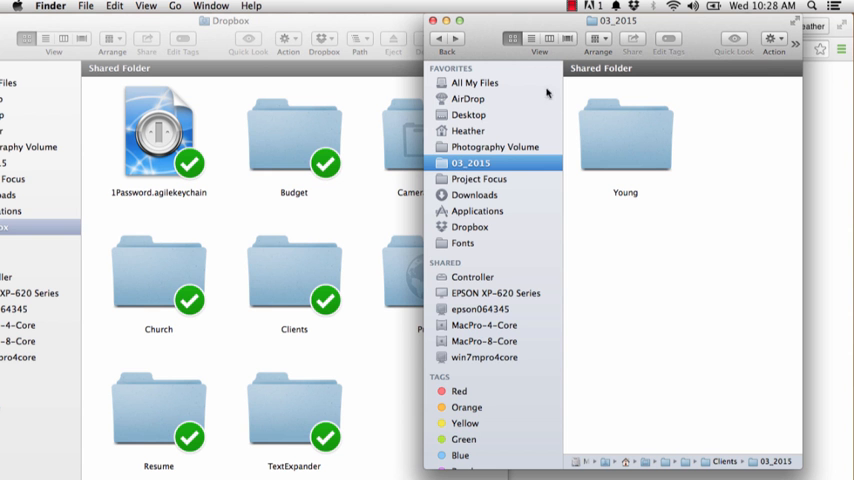
mouse_move(628, 144)
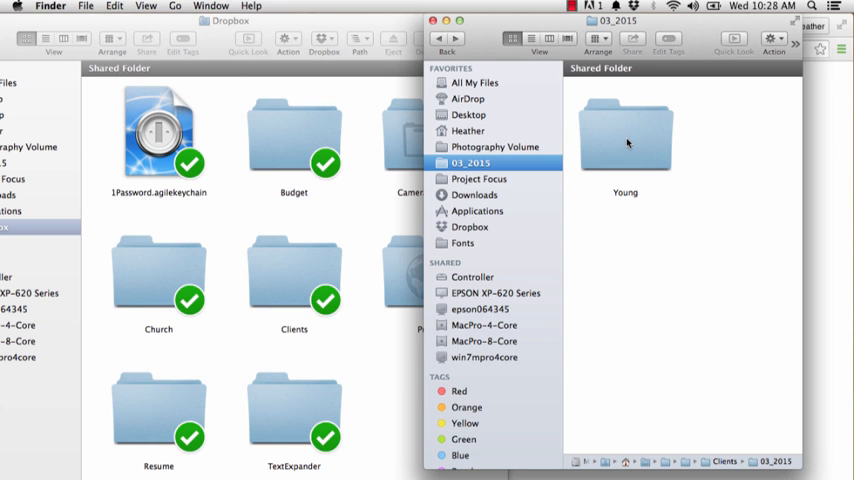
Drag the Young folder into Dropbox's Clients folder and show it there synced.
left_click_drag(624, 130, 292, 270)
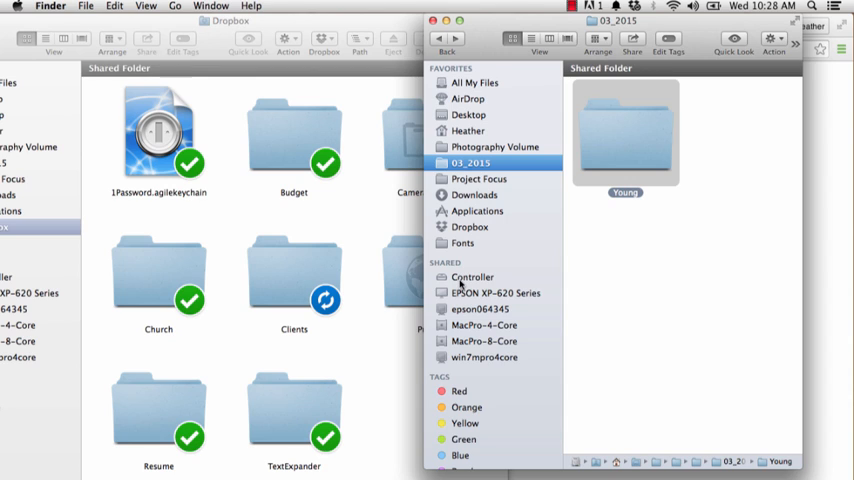
mouse_move(324, 308)
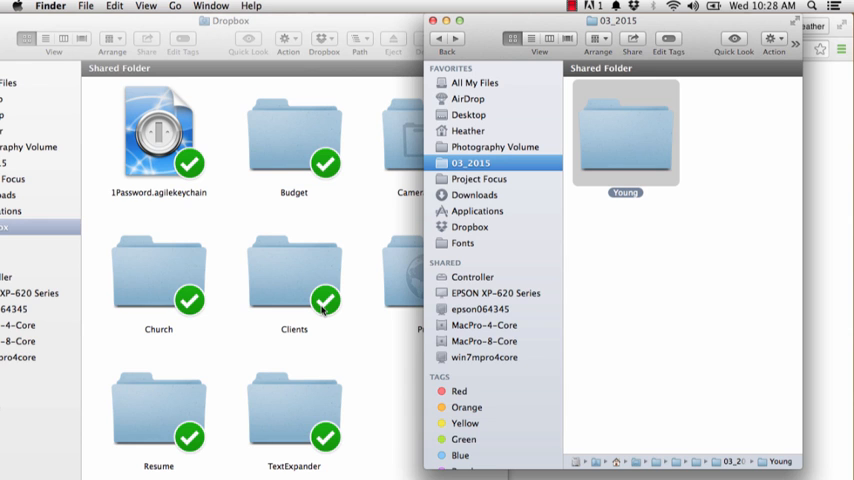
left_click(276, 278)
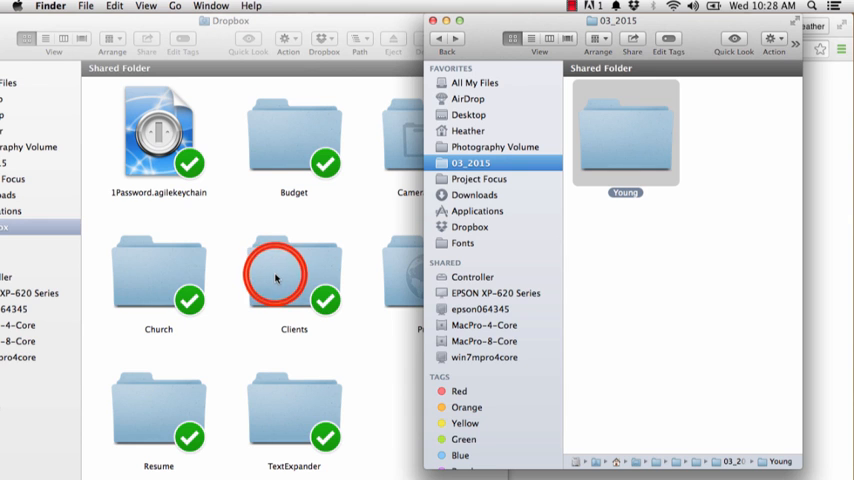
double_click(292, 276)
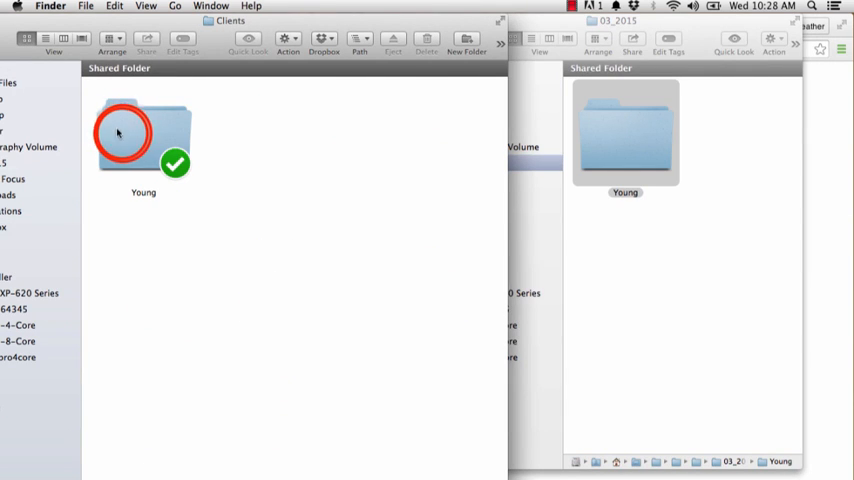
double_click(144, 136)
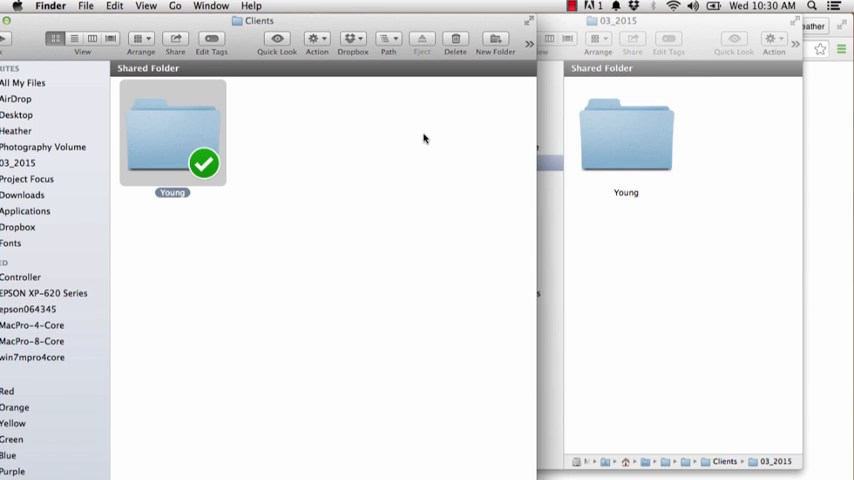
mouse_move(400, 164)
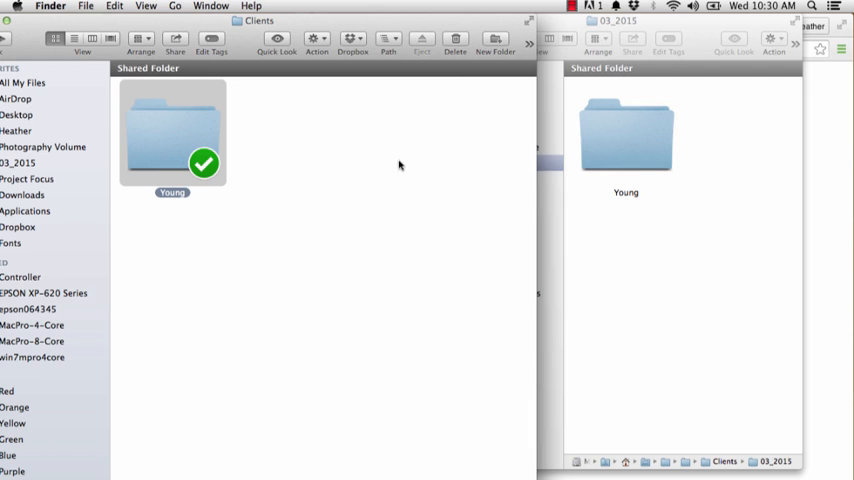
mouse_move(164, 128)
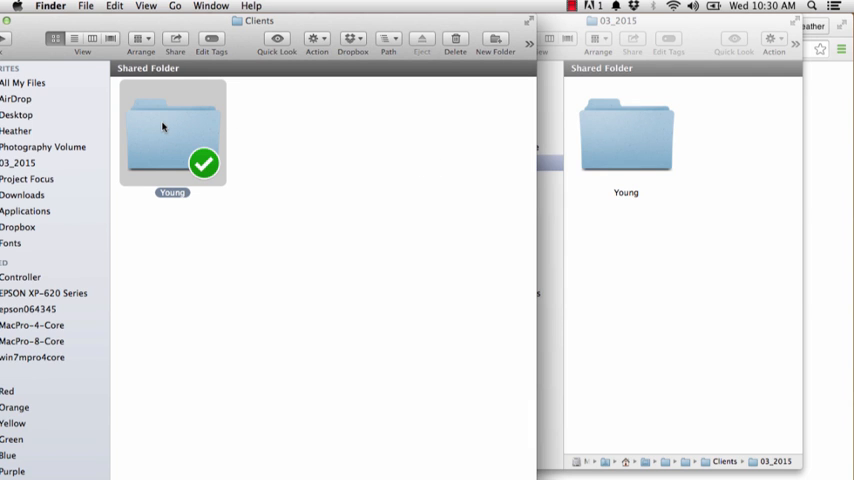
Copy a Dropbox share link for the Young folder via its context menu.
right_click(172, 130)
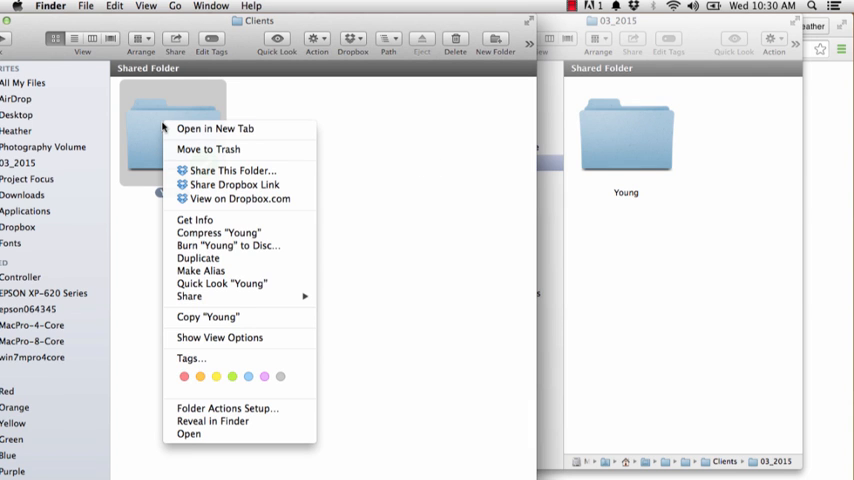
mouse_move(234, 184)
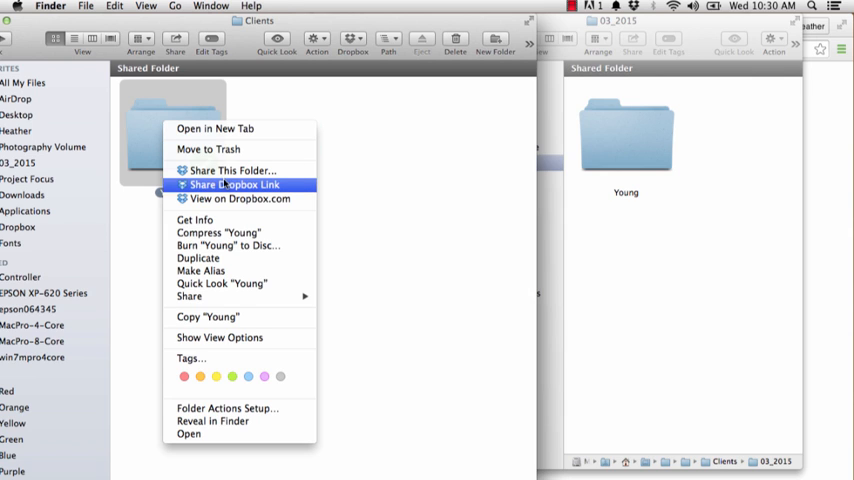
mouse_move(238, 198)
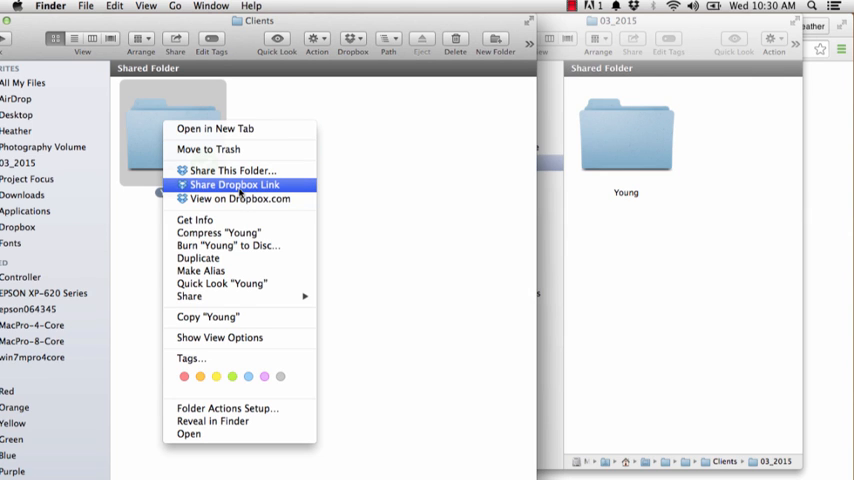
left_click(234, 184)
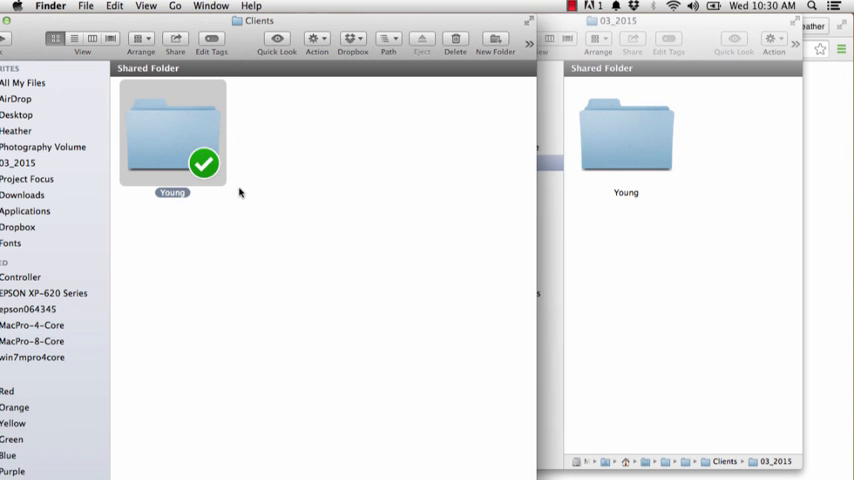